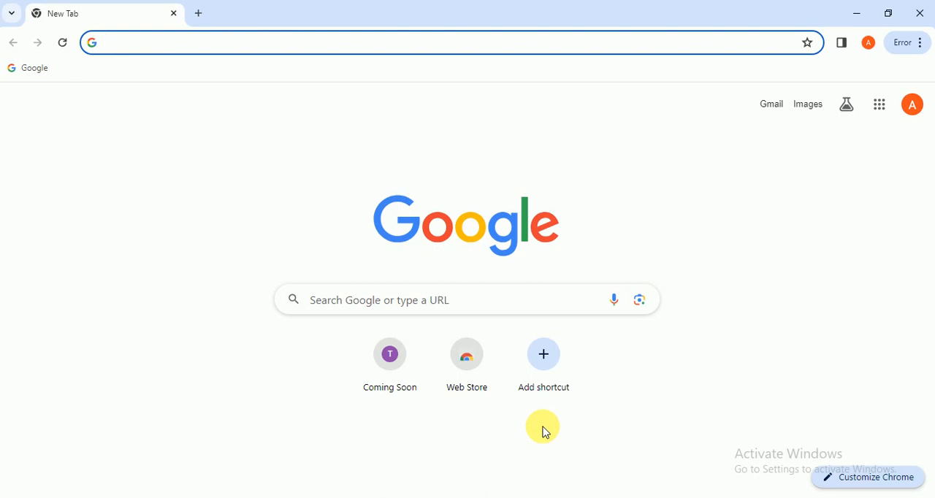
Step: Search Chrome for 'capcut' and open the capcut.com result
left_click(450, 42)
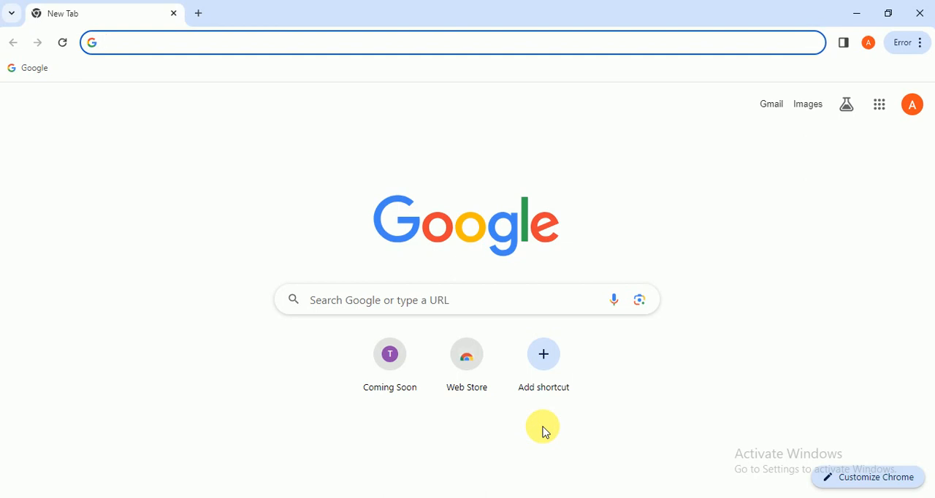
mouse_move(553, 417)
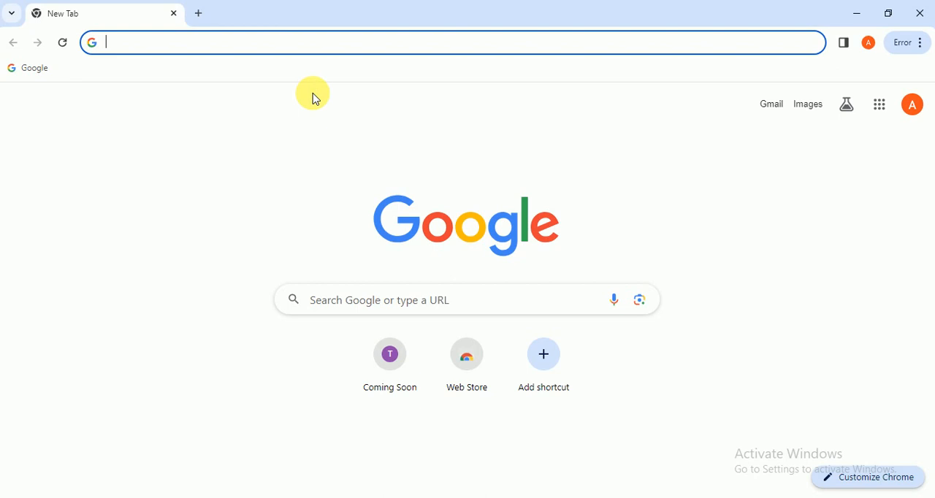
type("cap")
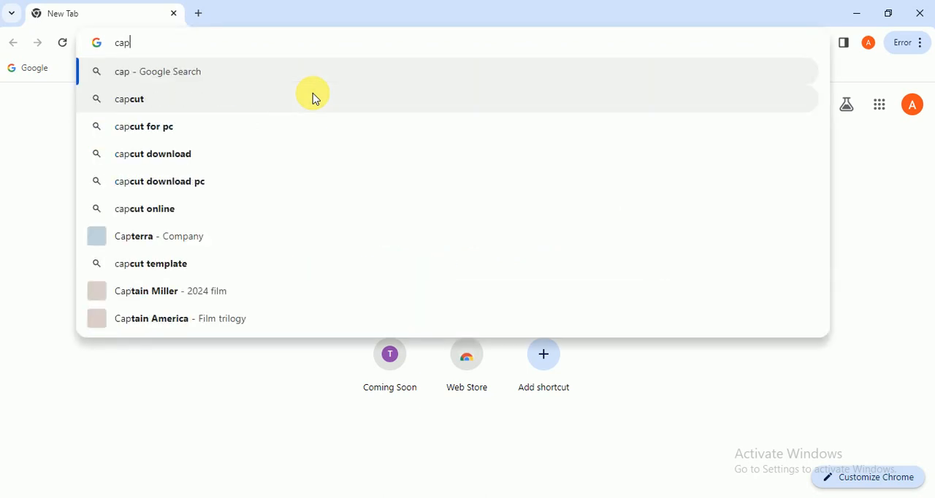
type("cut")
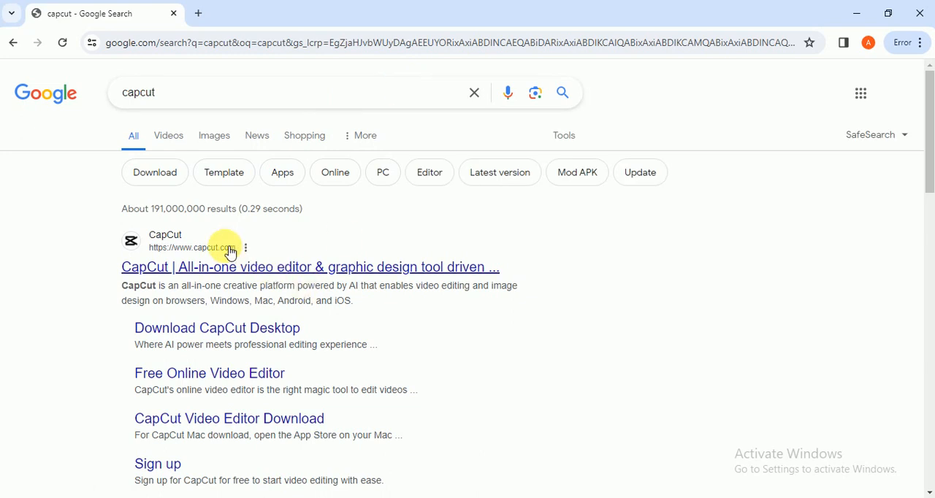
left_click(309, 266)
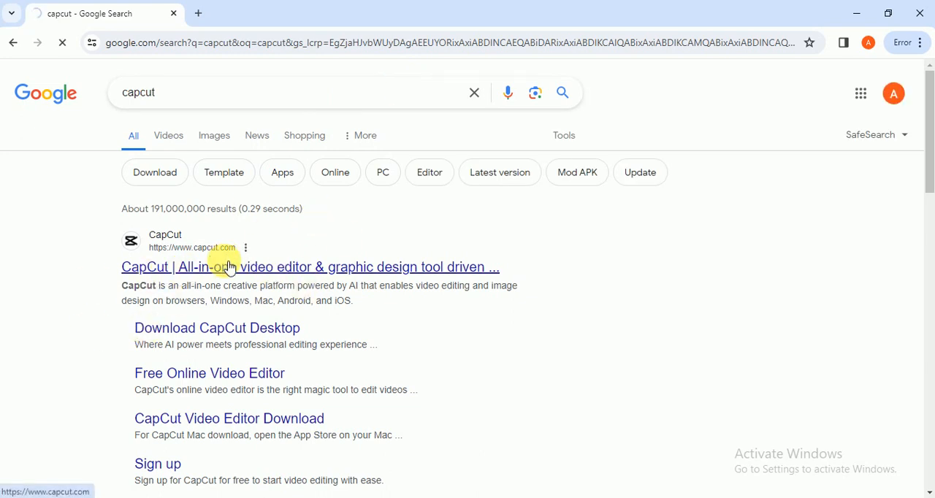
left_click(310, 267)
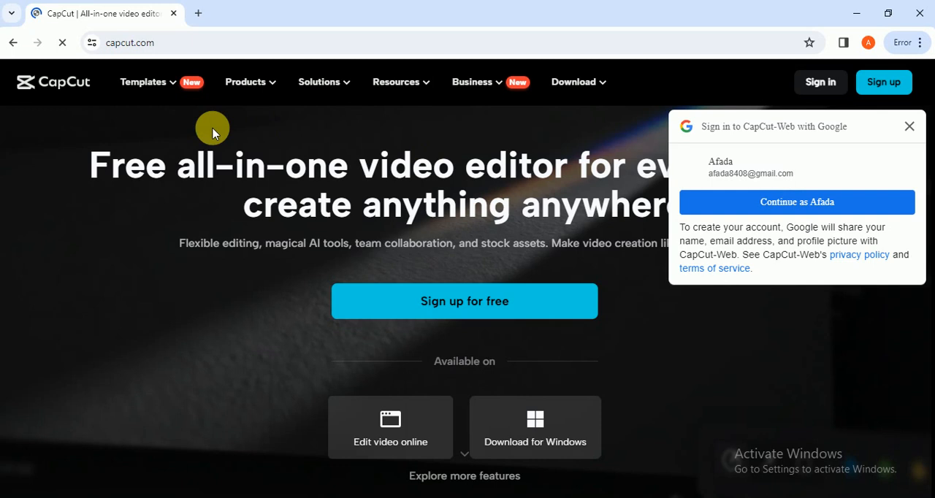
Step: Dismiss the Google sign-in prompt, browse the homepage, and show the Download menu
left_click(909, 125)
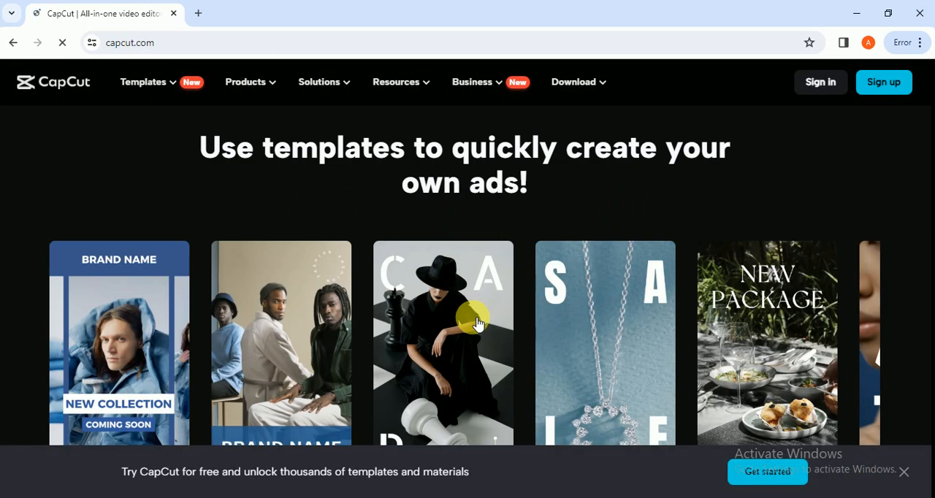
scroll("down", 3)
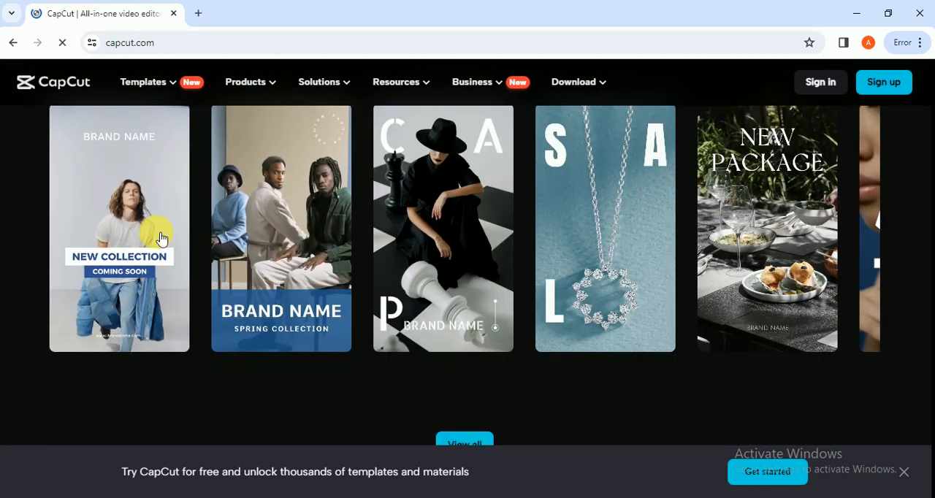
scroll("down", 3)
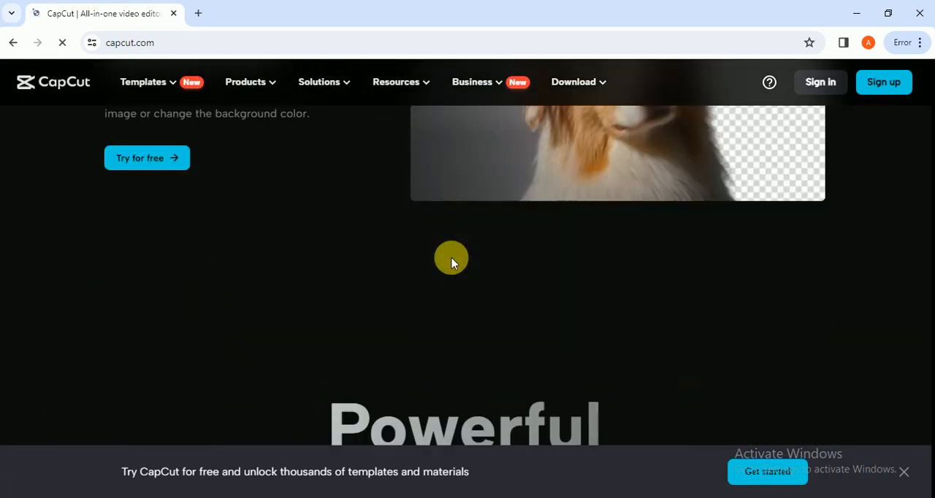
scroll("down", 3)
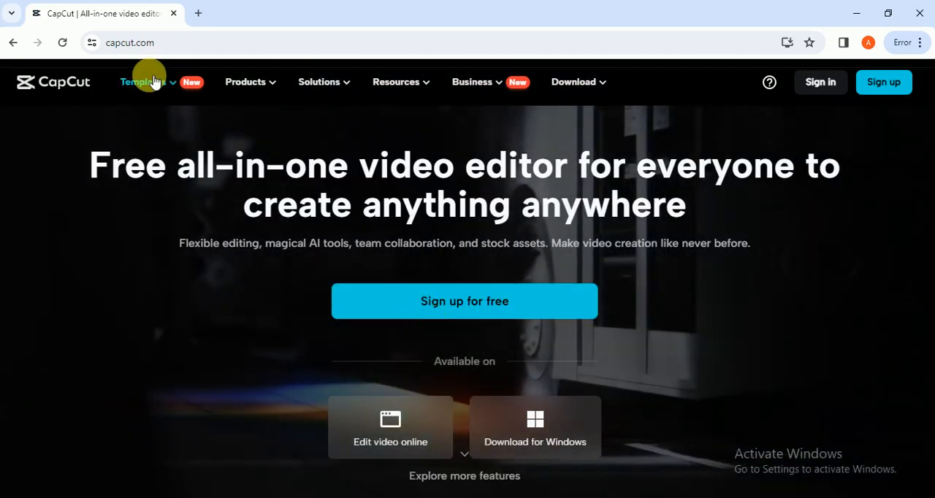
left_click(319, 82)
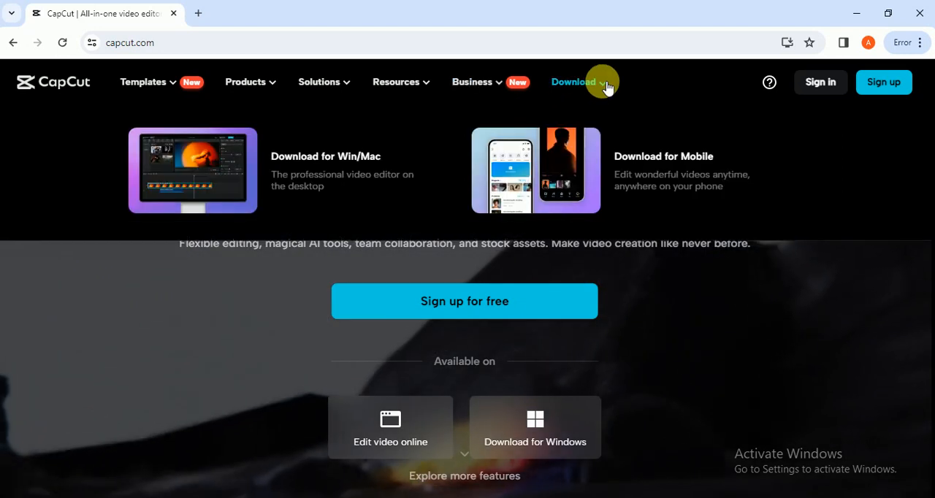
mouse_move(215, 168)
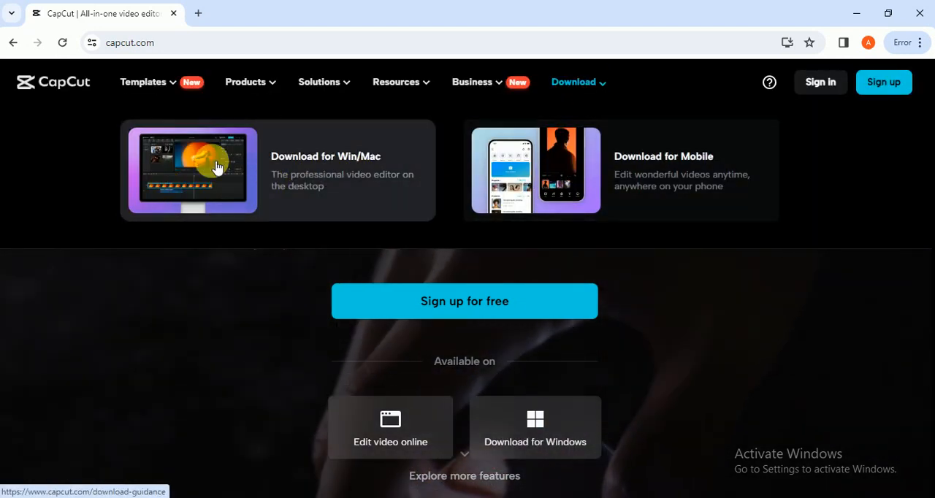
Step: Start the Win/Mac installer download and close the download guidance tab
left_click(212, 168)
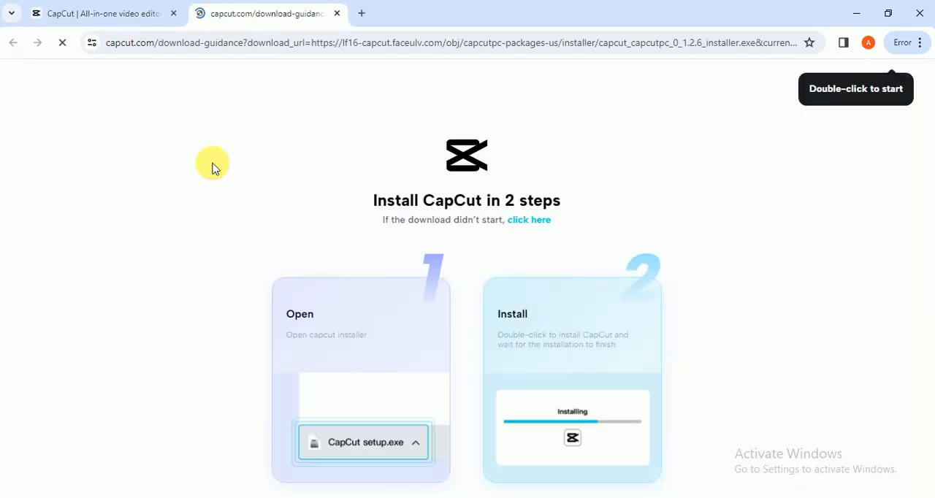
left_click(529, 219)
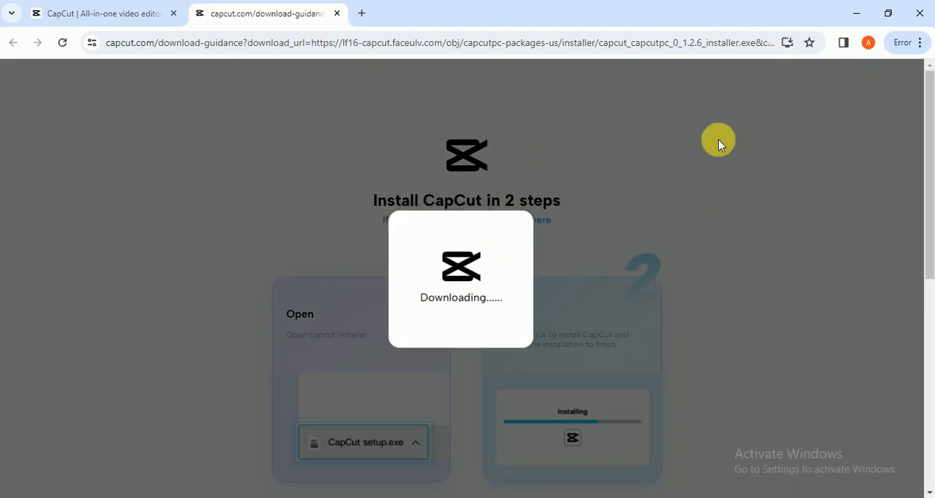
left_click(820, 42)
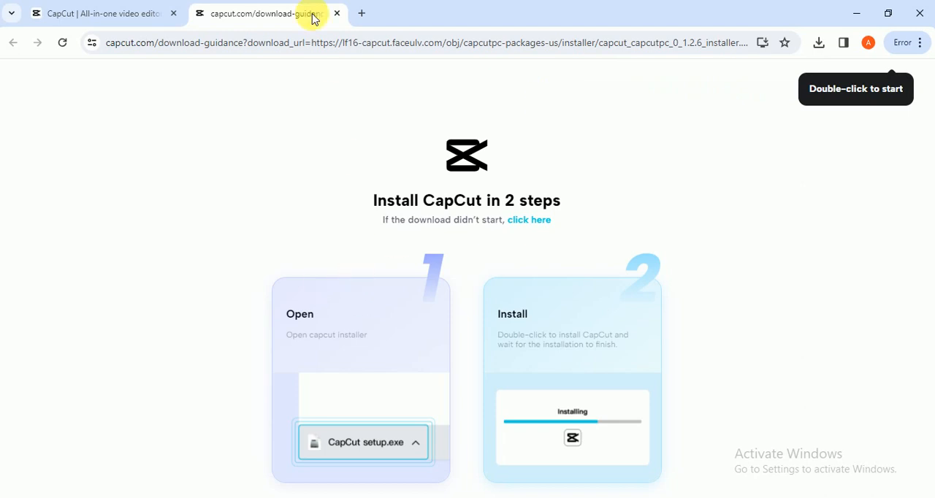
left_click(336, 13)
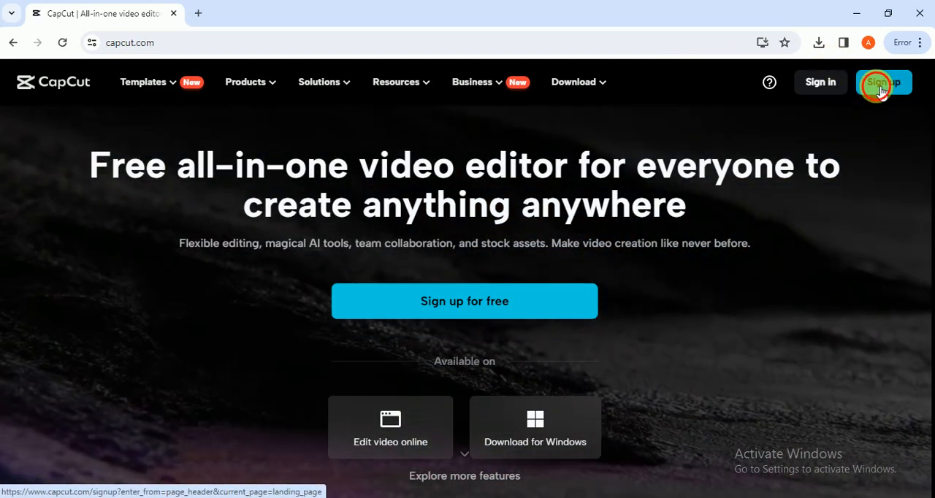
Step: Sign up for a CapCut account with Continue with Google and confirm
left_click(883, 82)
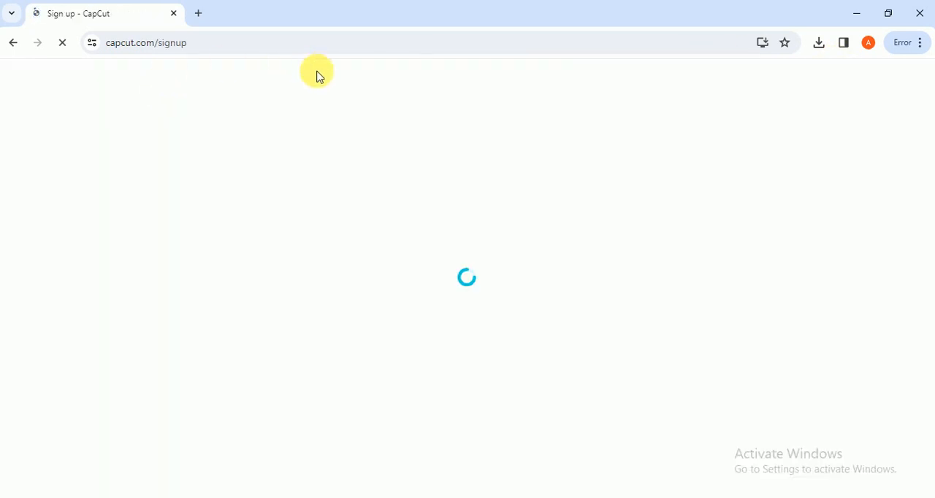
left_click(710, 192)
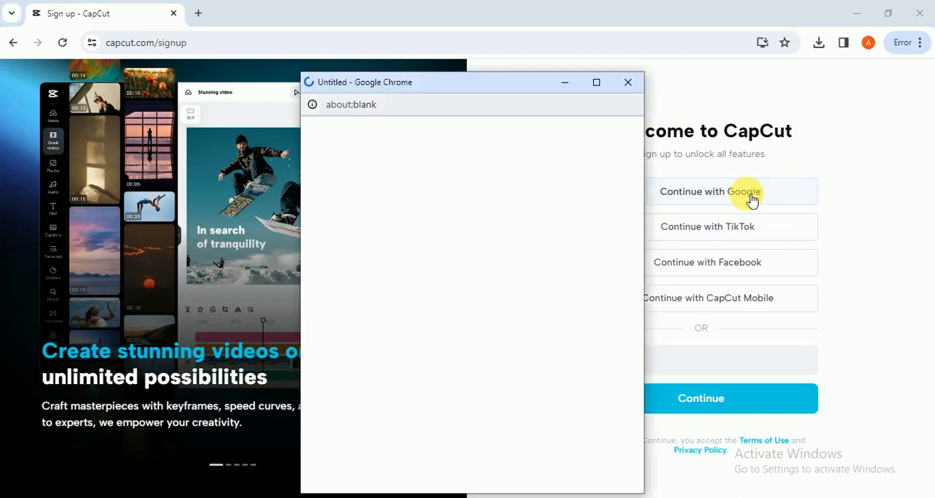
left_click(710, 191)
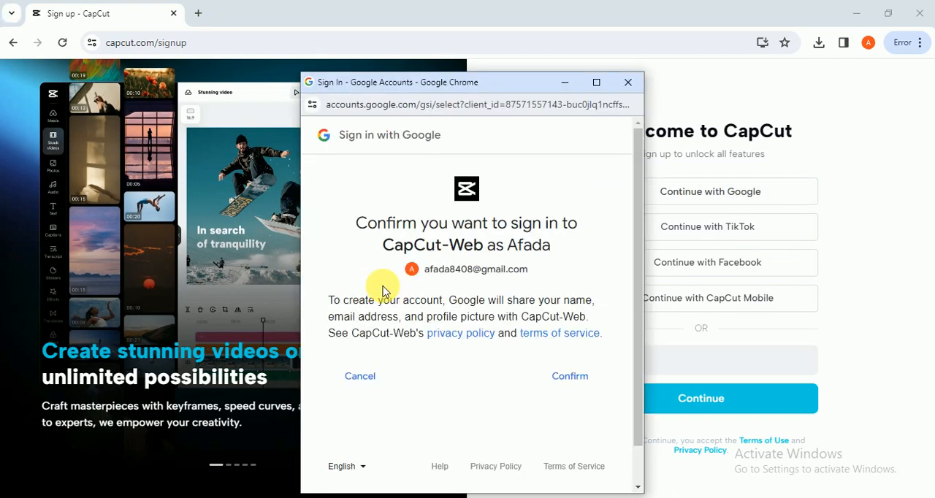
left_click(359, 375)
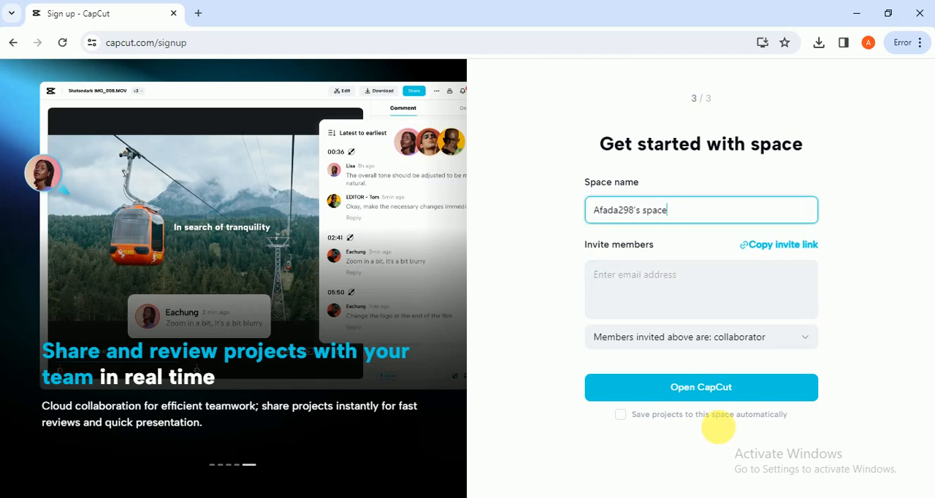
Step: Press Open CapCut on the 'Get started with space' page to load My projects
left_click(700, 387)
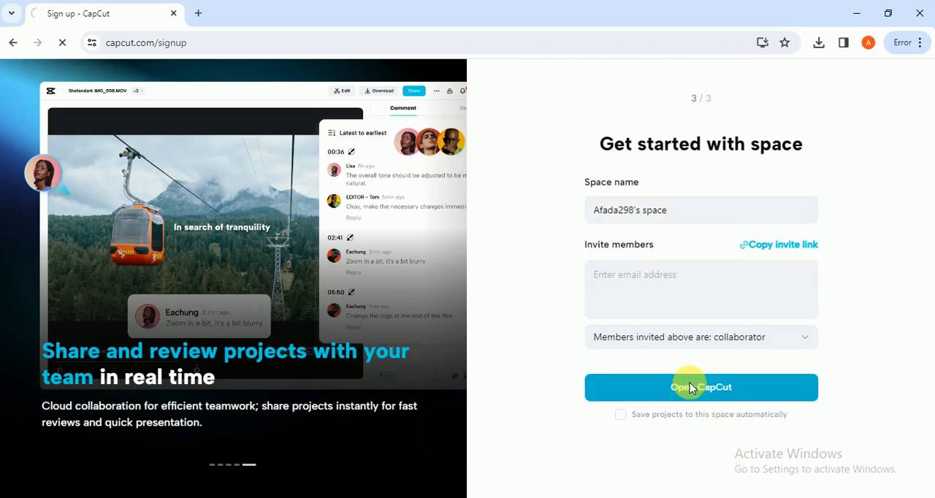
left_click(700, 387)
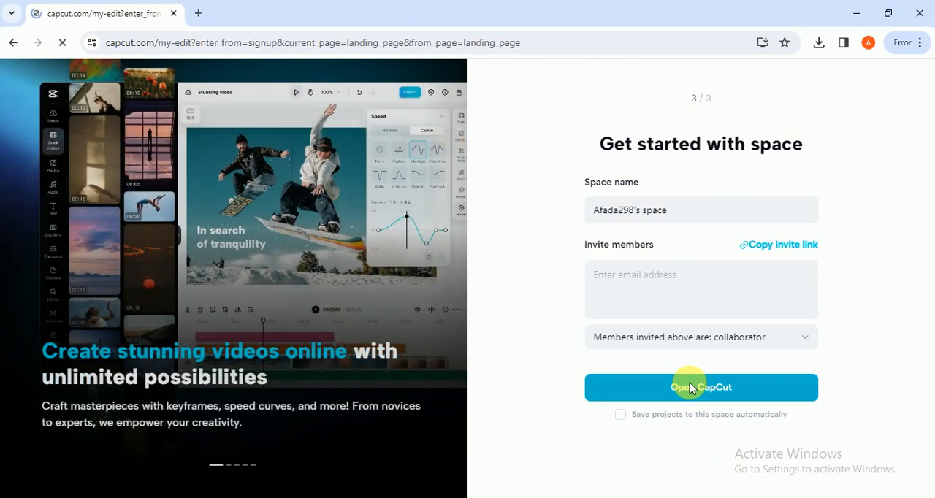
left_click(700, 387)
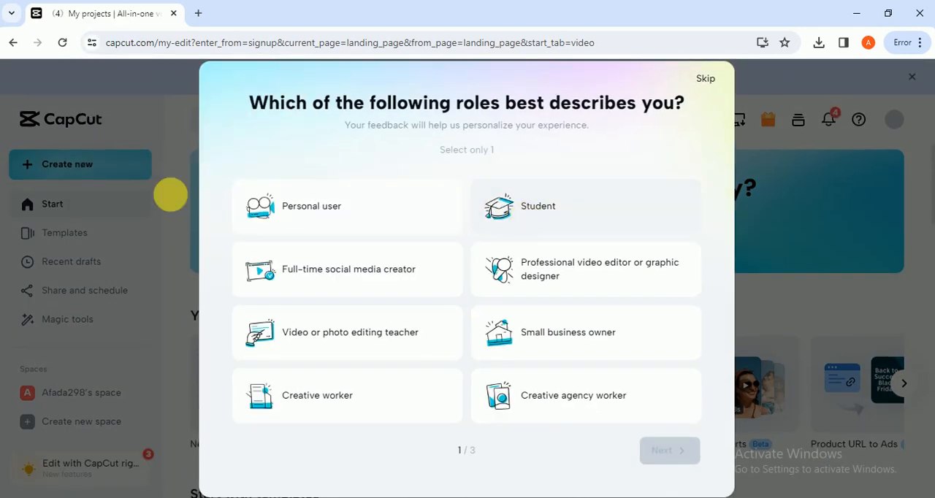
Step: Choose 'personal user' in the onboarding survey, then dismiss the questionnaire
left_click(347, 205)
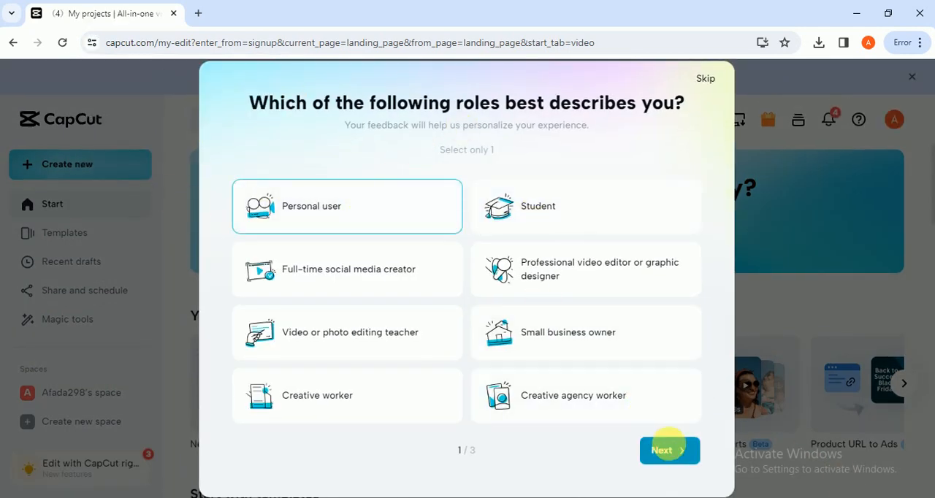
left_click(669, 450)
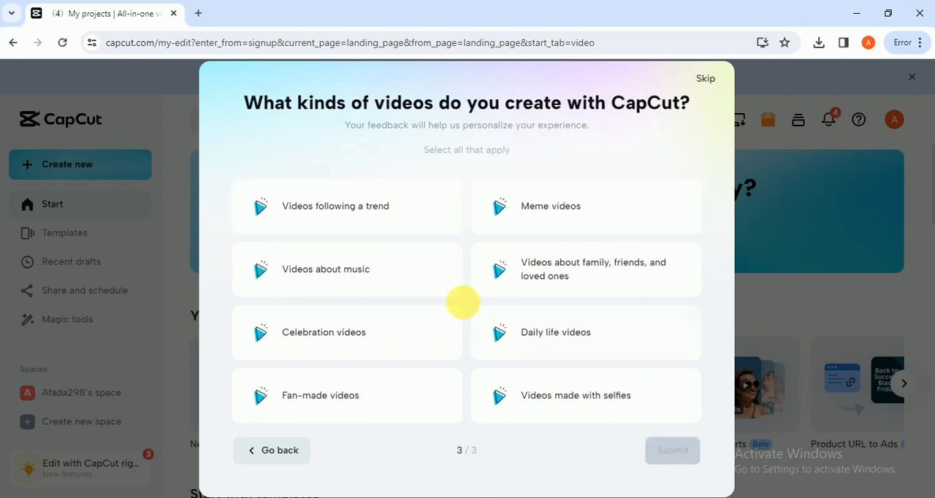
left_click(704, 78)
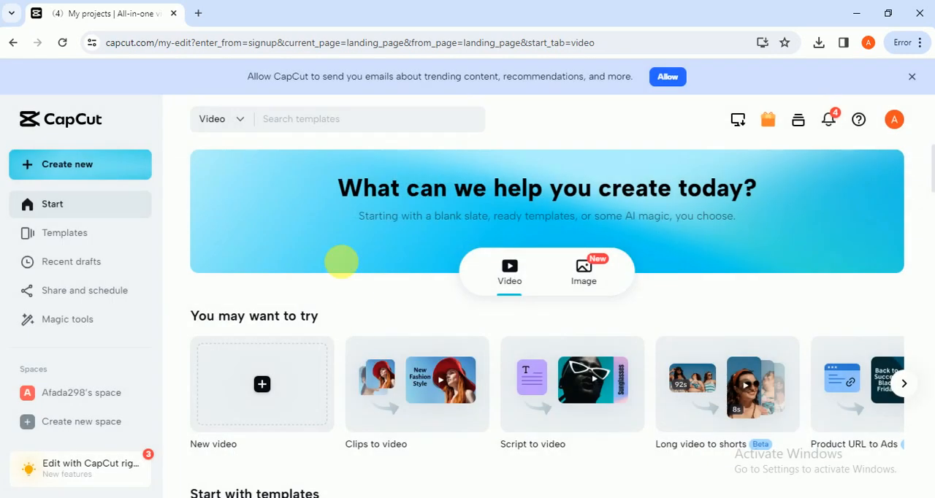
mouse_move(584, 271)
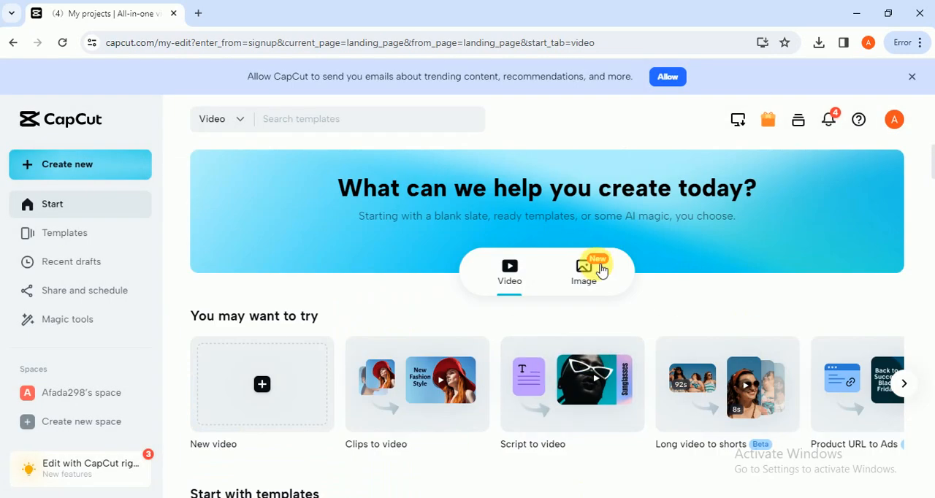
Step: Browse the image creation options, then switch to the Video templates
left_click(584, 270)
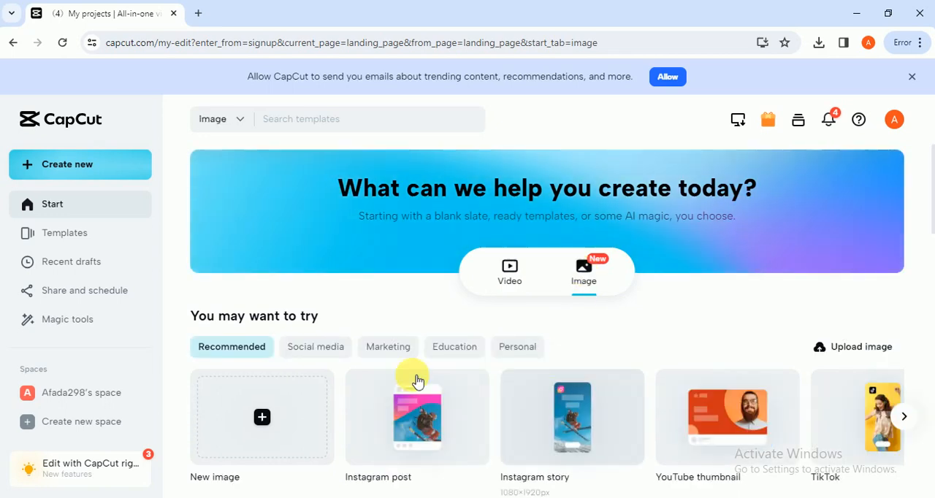
scroll("down", 3)
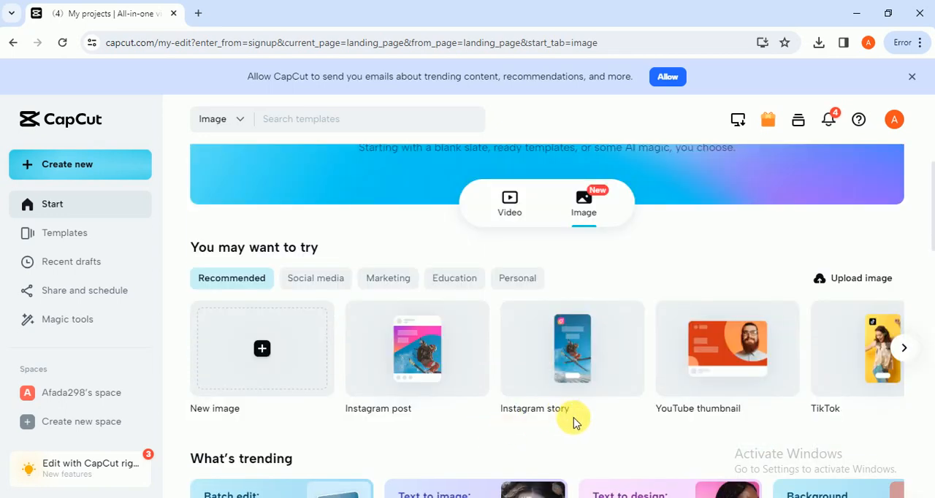
scroll("down", 3)
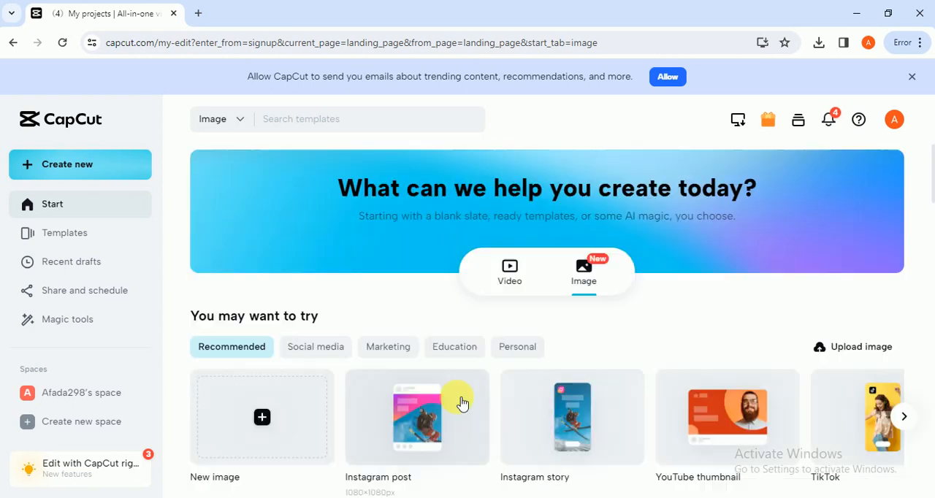
left_click(509, 270)
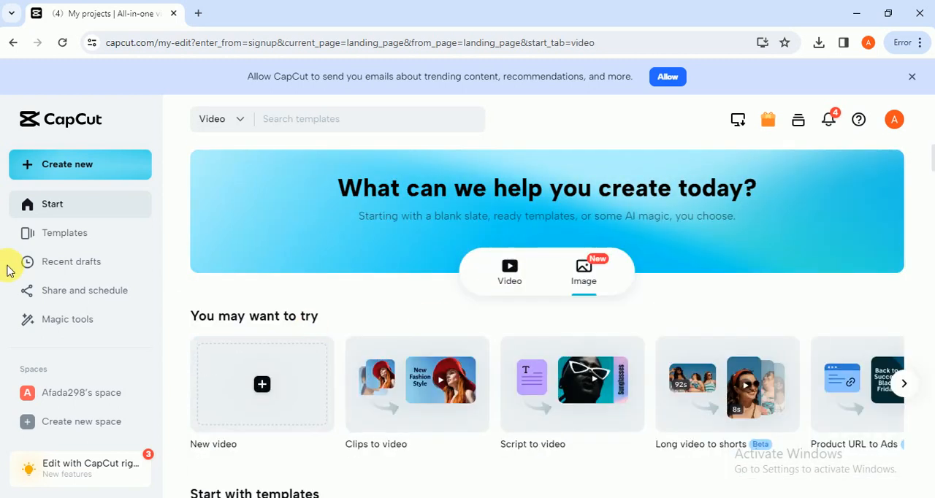
scroll("down", 3)
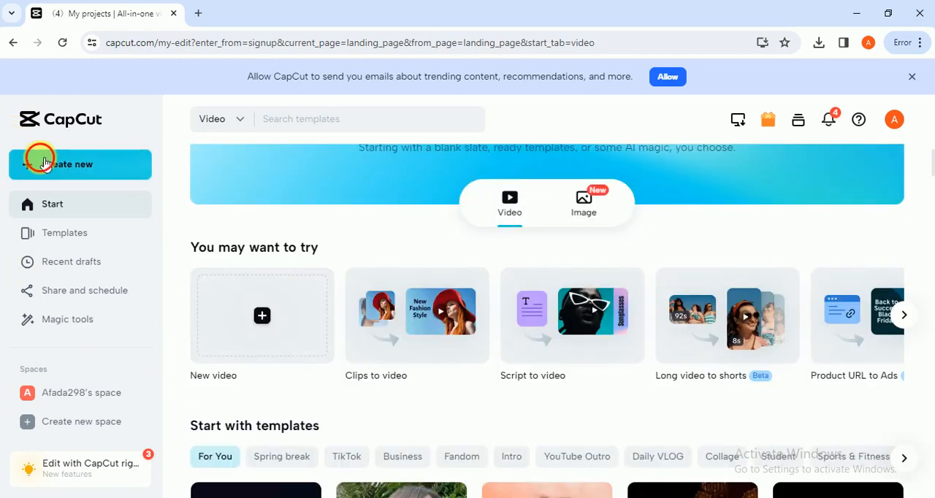
Step: Create a new blank project, dismiss the tour tips, and show the Elements library
left_click(66, 163)
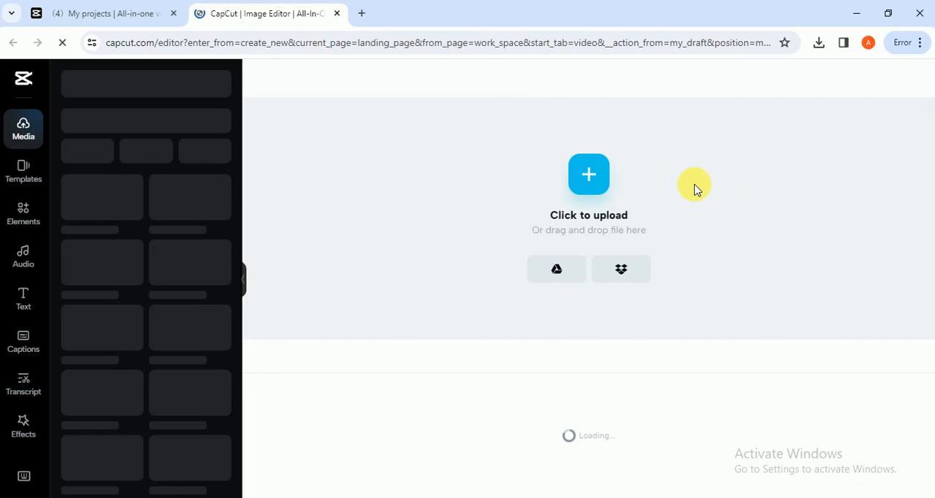
mouse_move(38, 289)
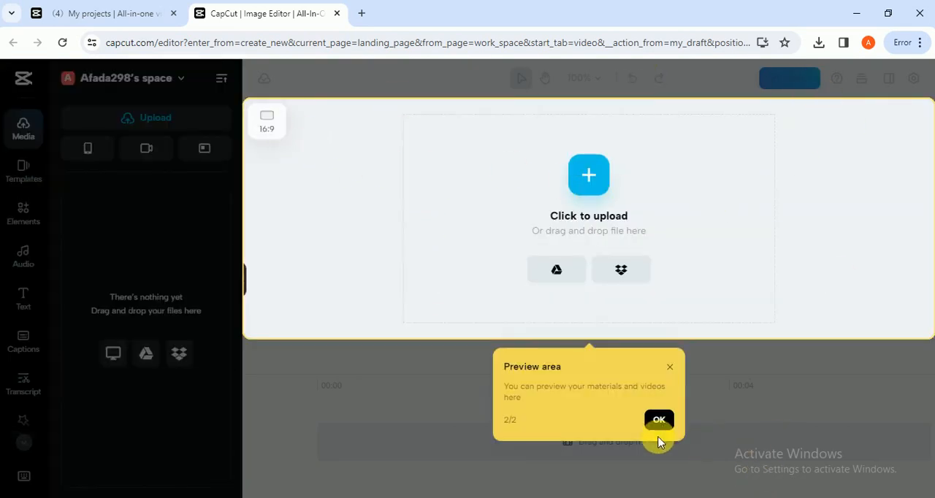
left_click(657, 420)
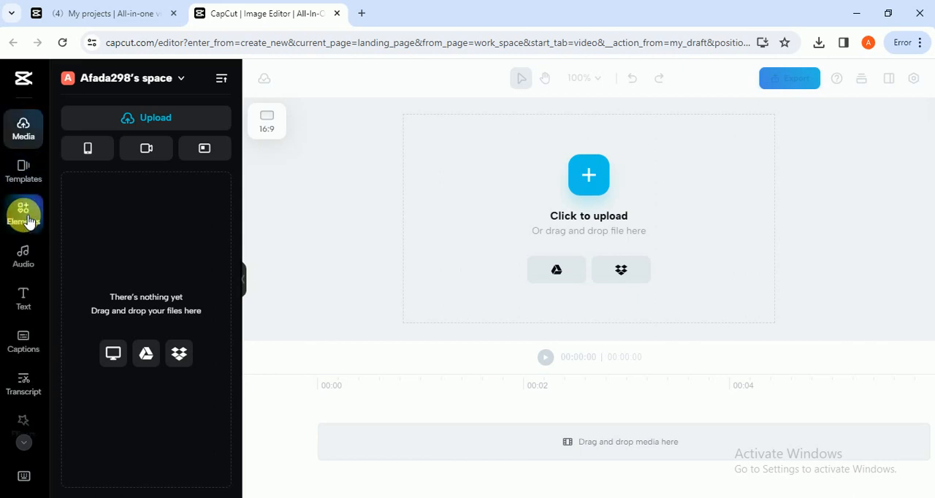
left_click(23, 214)
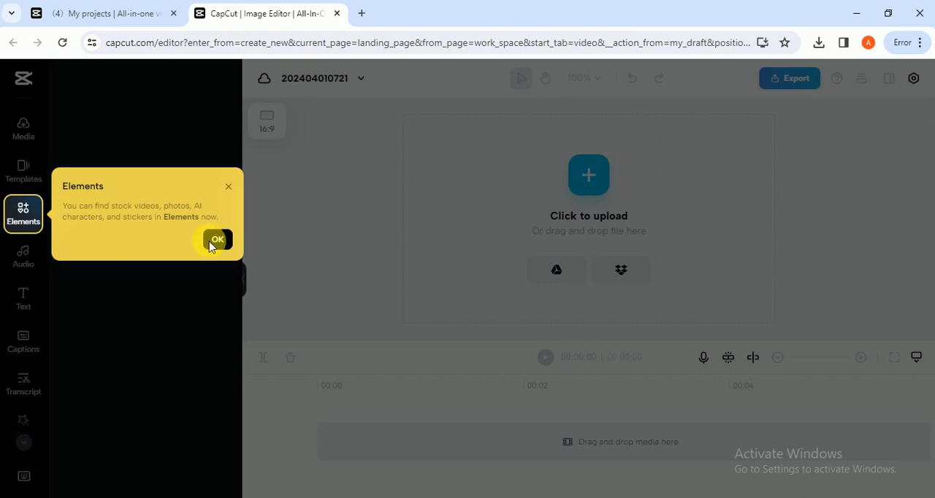
mouse_move(16, 349)
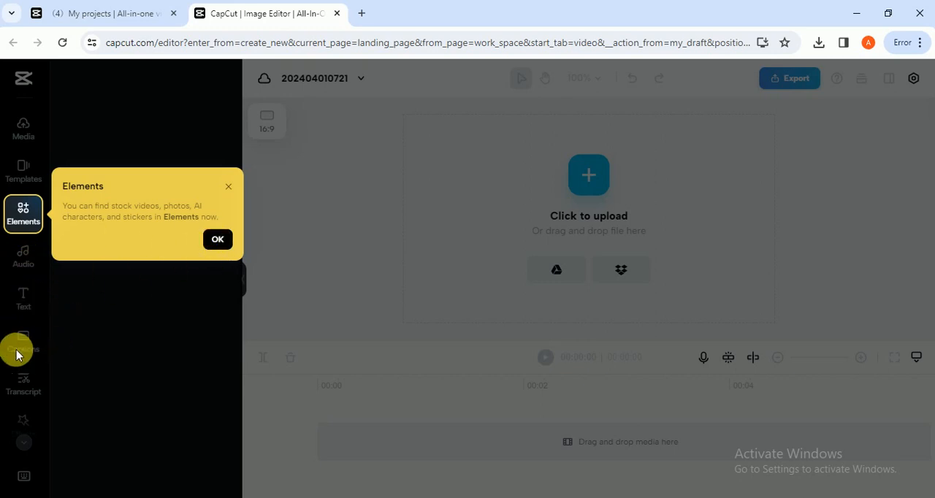
left_click(217, 238)
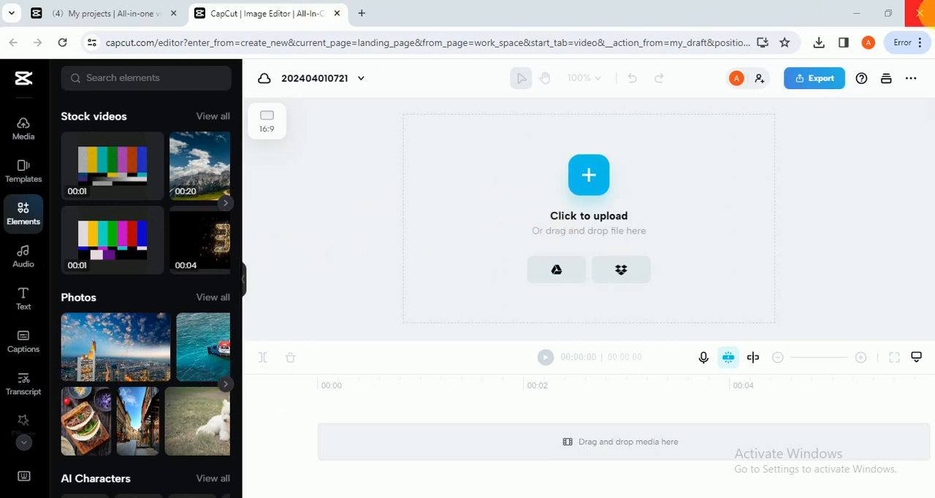
mouse_move(365, 205)
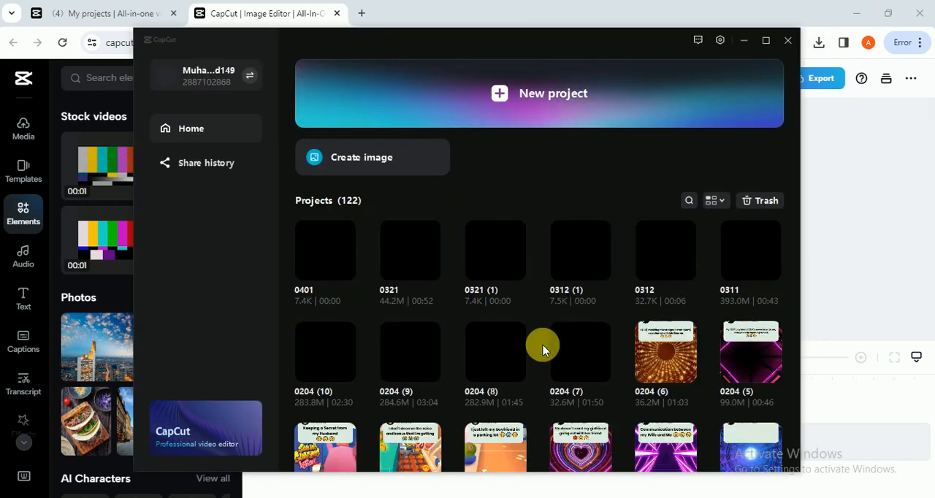
Step: Scroll through the desktop home screen's grid of 122 existing projects
scroll("down", 3)
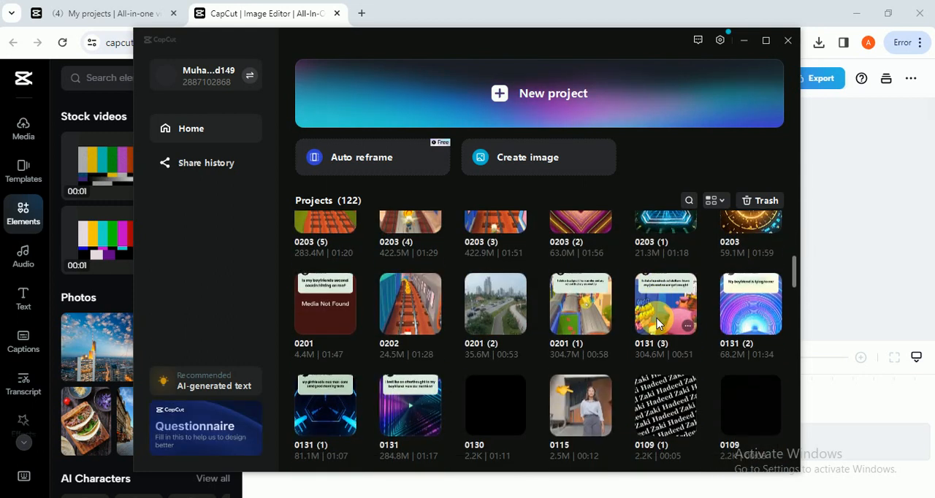
scroll("down", 3)
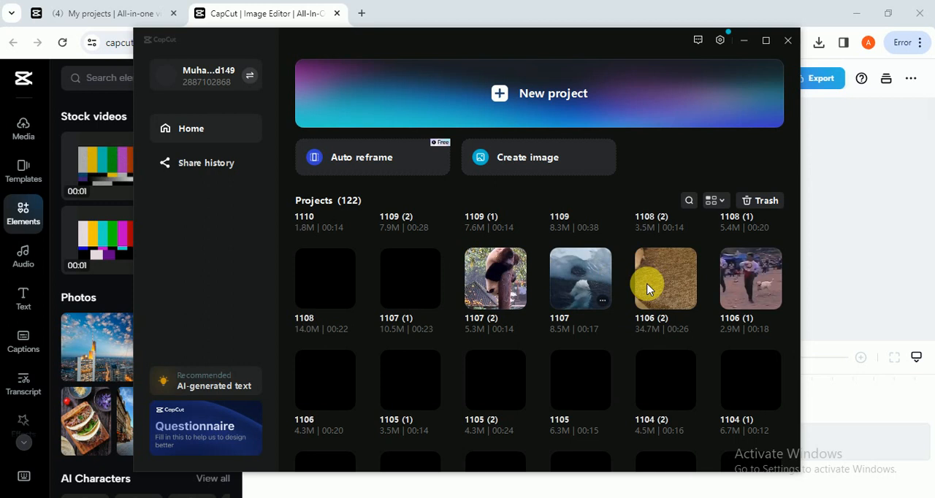
scroll("down", 3)
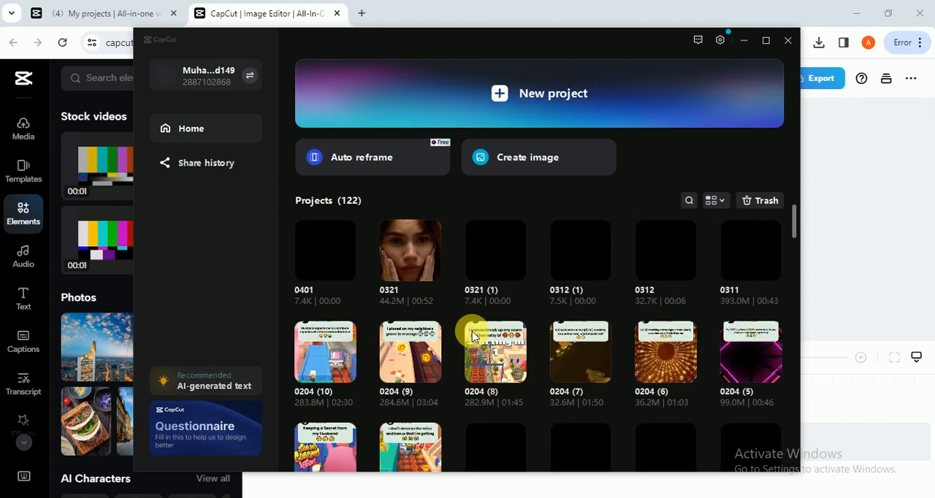
scroll("down", 3)
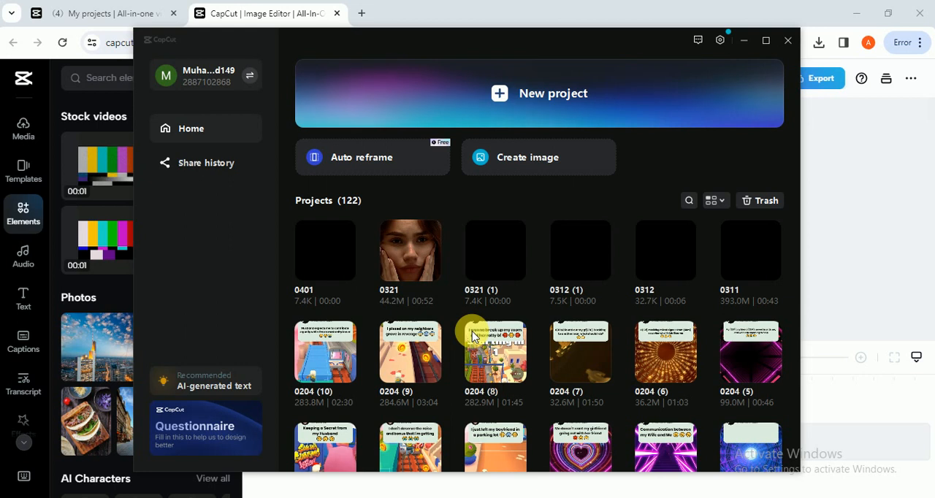
mouse_move(358, 307)
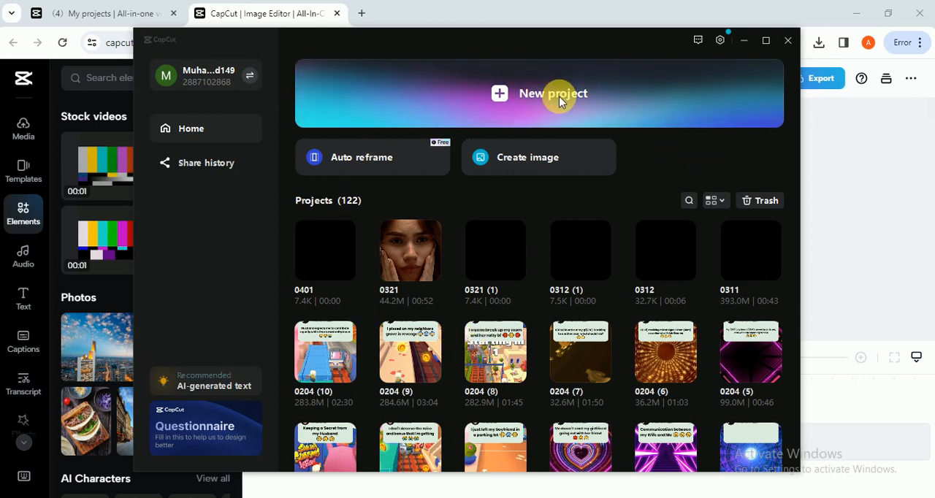
Step: Create new project 0401 (1) and browse its Audio, Effects, Filters and Media tabs
left_click(552, 93)
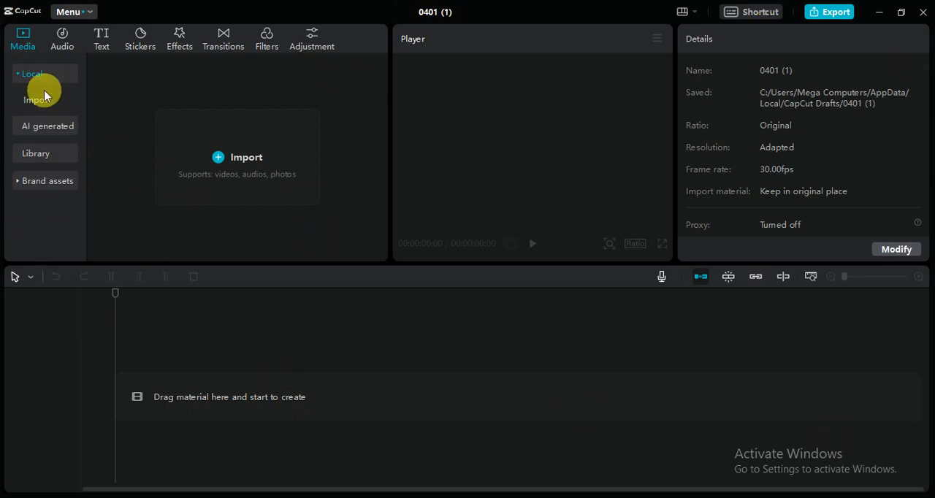
left_click(62, 38)
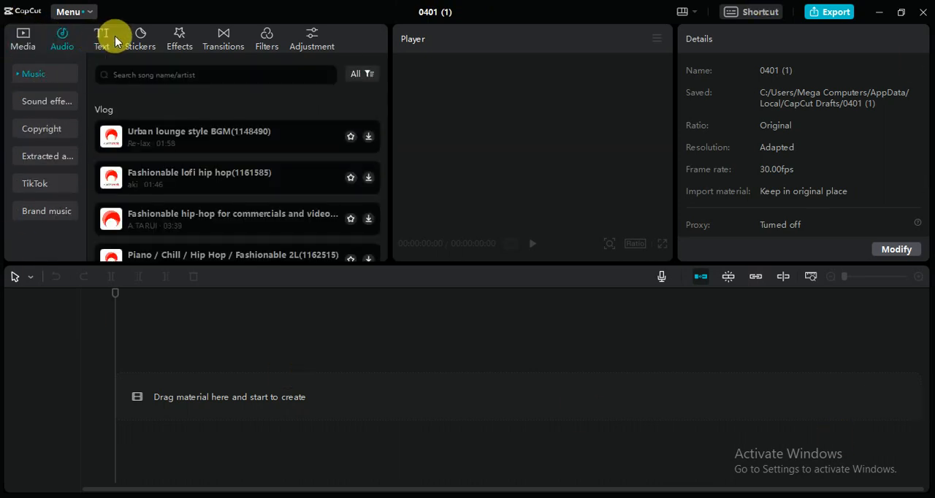
left_click(179, 38)
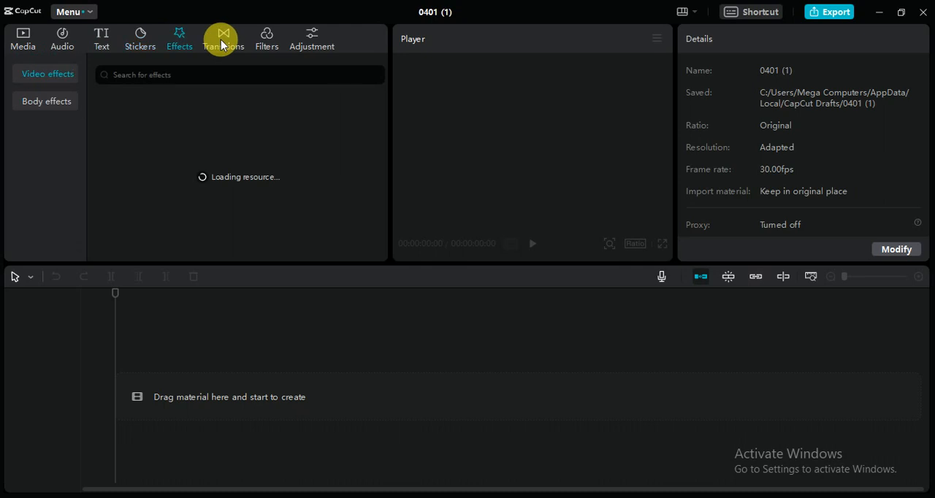
left_click(266, 38)
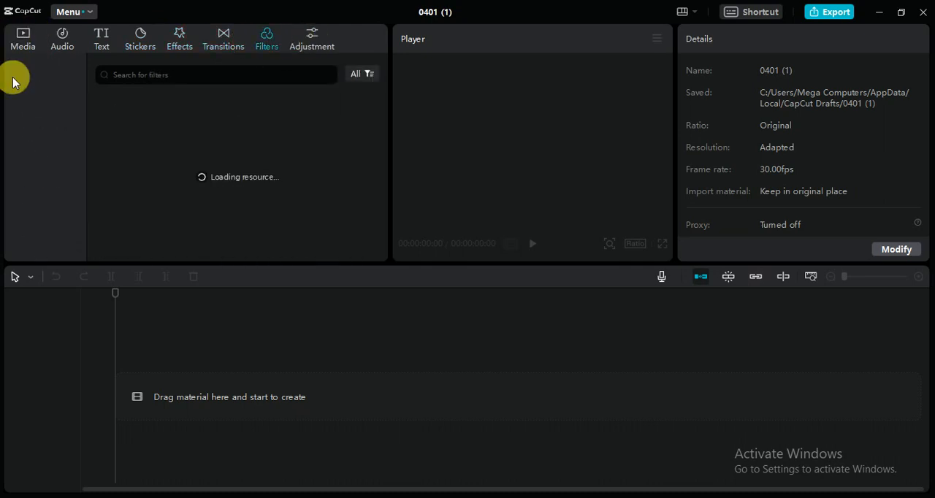
left_click(23, 39)
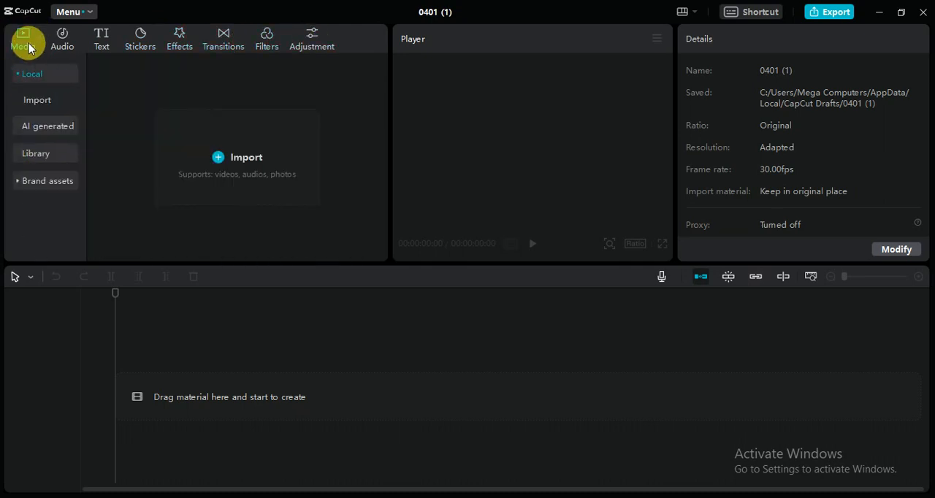
mouse_move(49, 270)
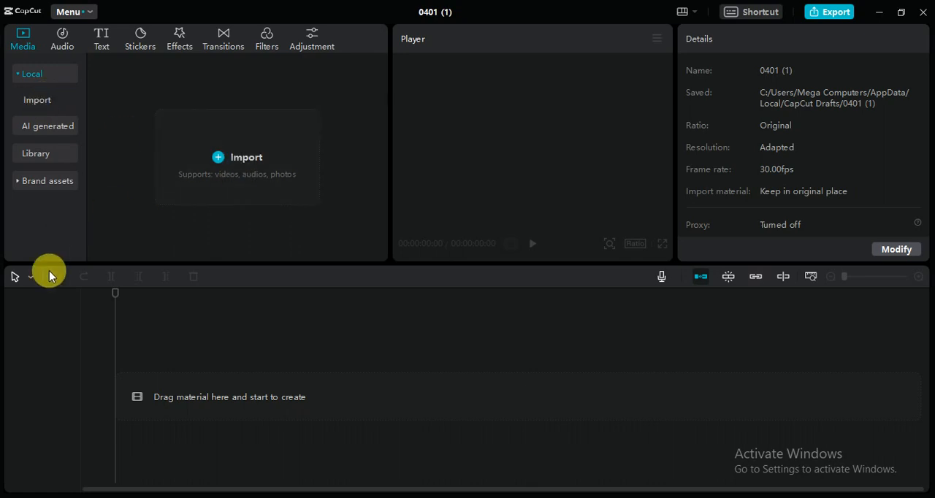
mouse_move(86, 138)
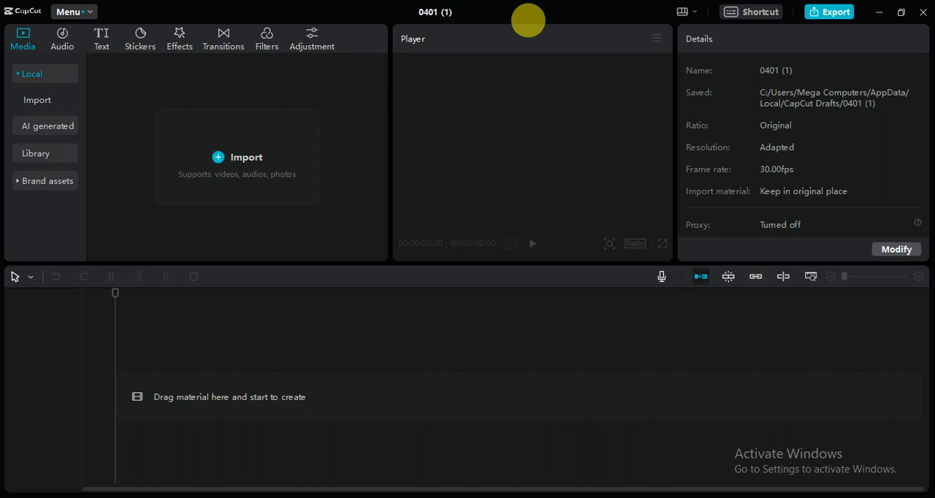
mouse_move(318, 11)
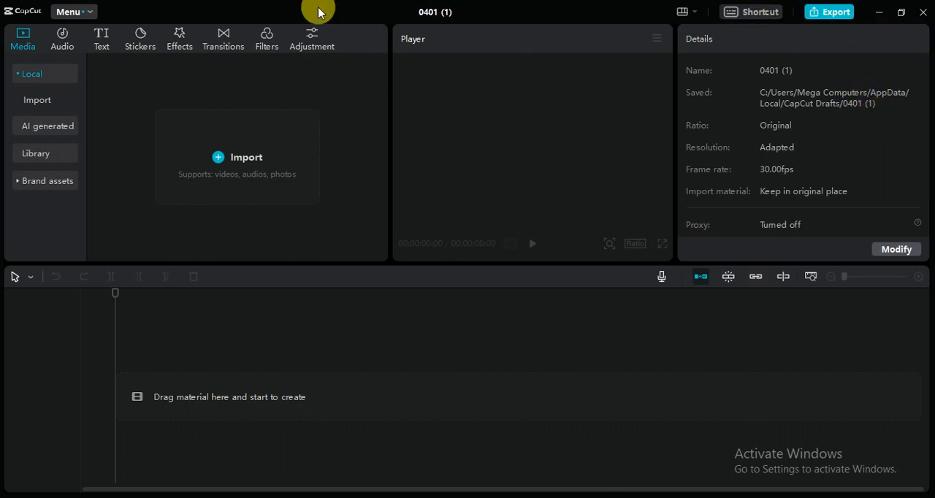
left_click(70, 12)
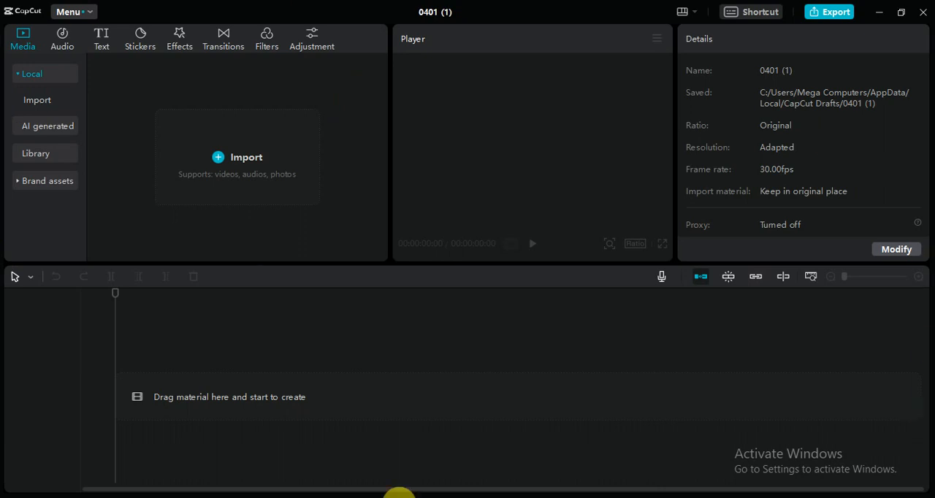
mouse_move(441, 87)
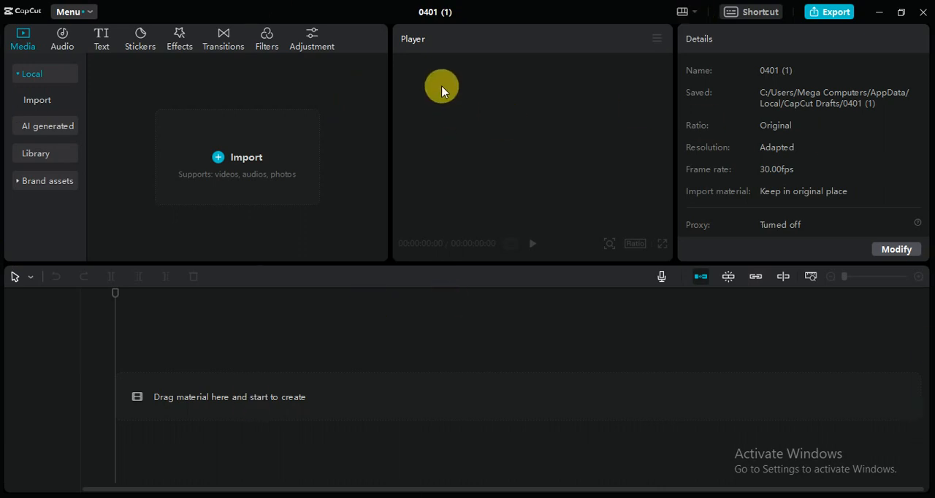
mouse_move(598, 81)
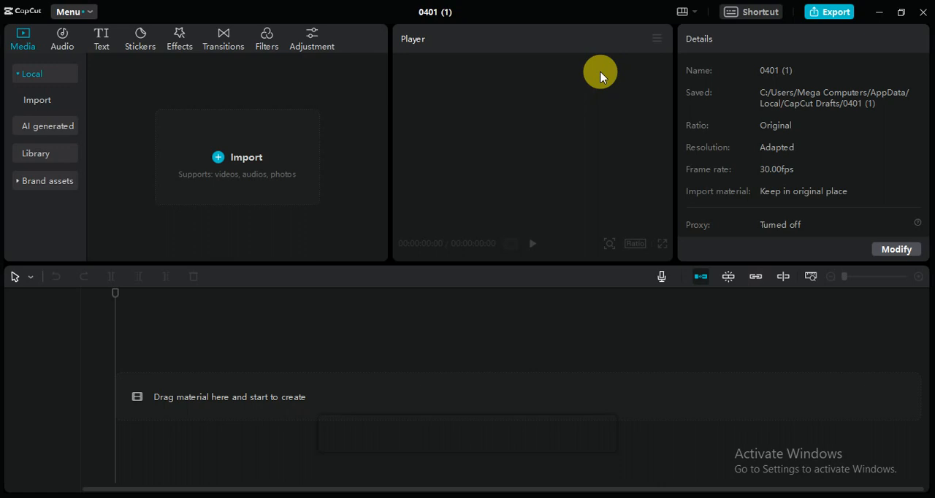
mouse_move(716, 81)
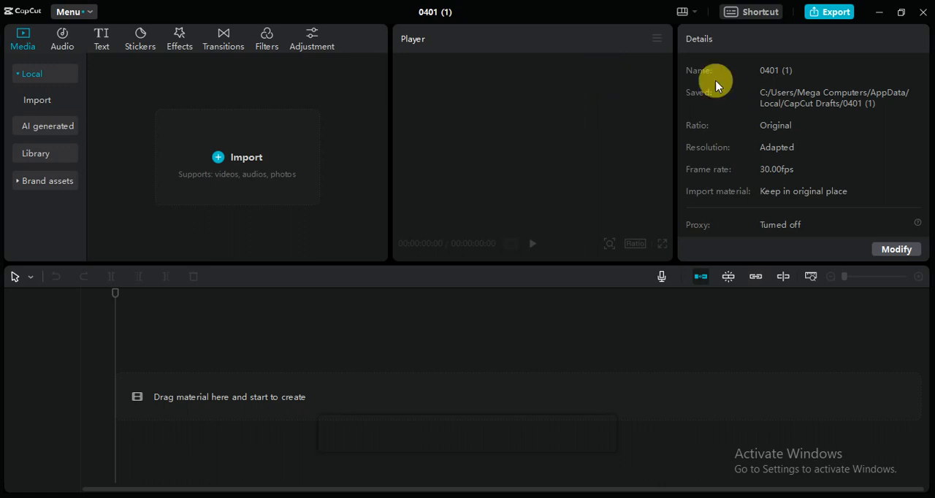